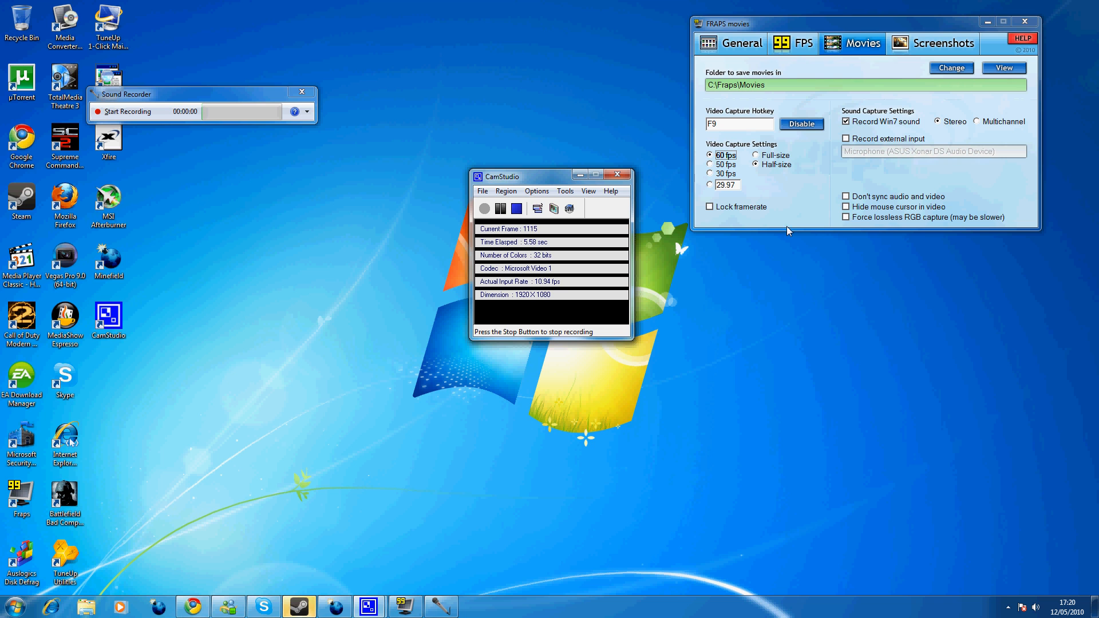
Step: View the General, Movies and FPS pages showing F11 benchmark and F12 overlay hotkeys
left_click(730, 43)
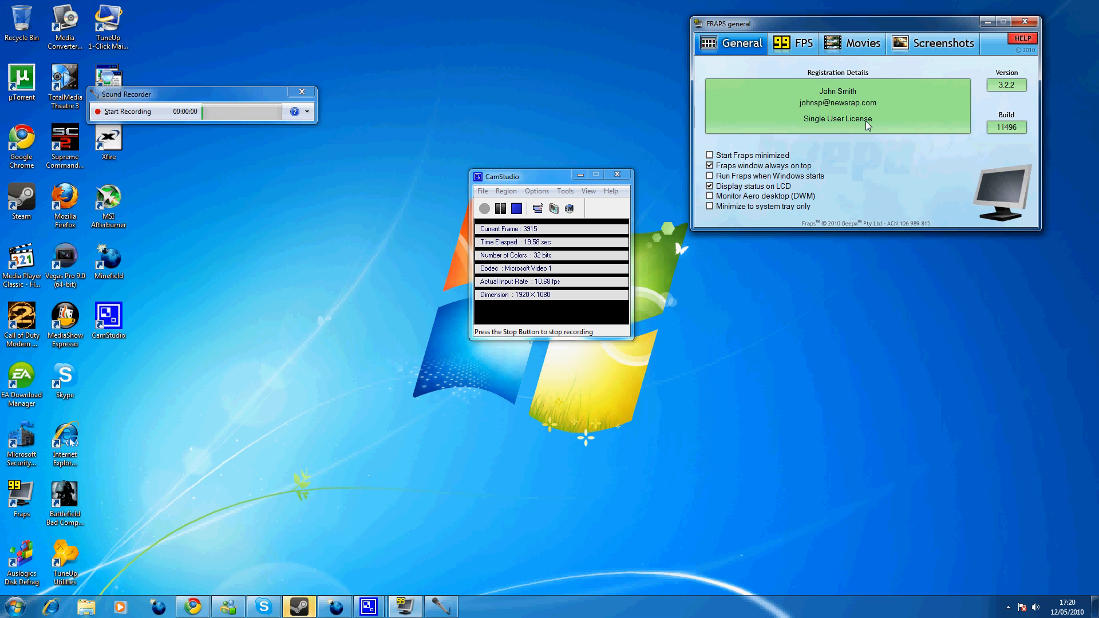
left_click(851, 43)
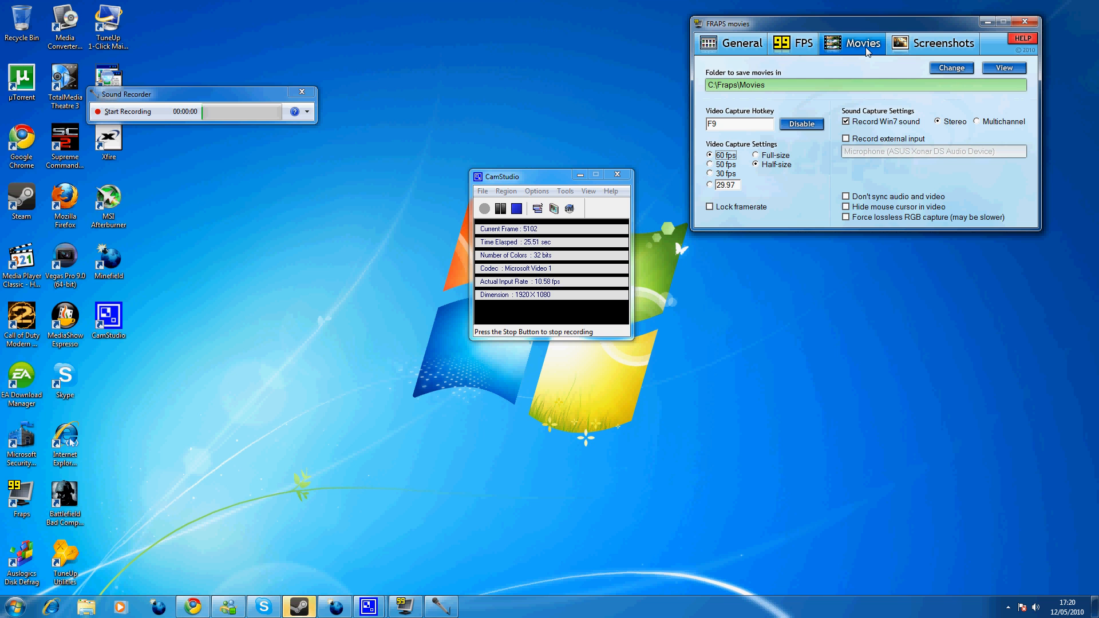
left_click(793, 43)
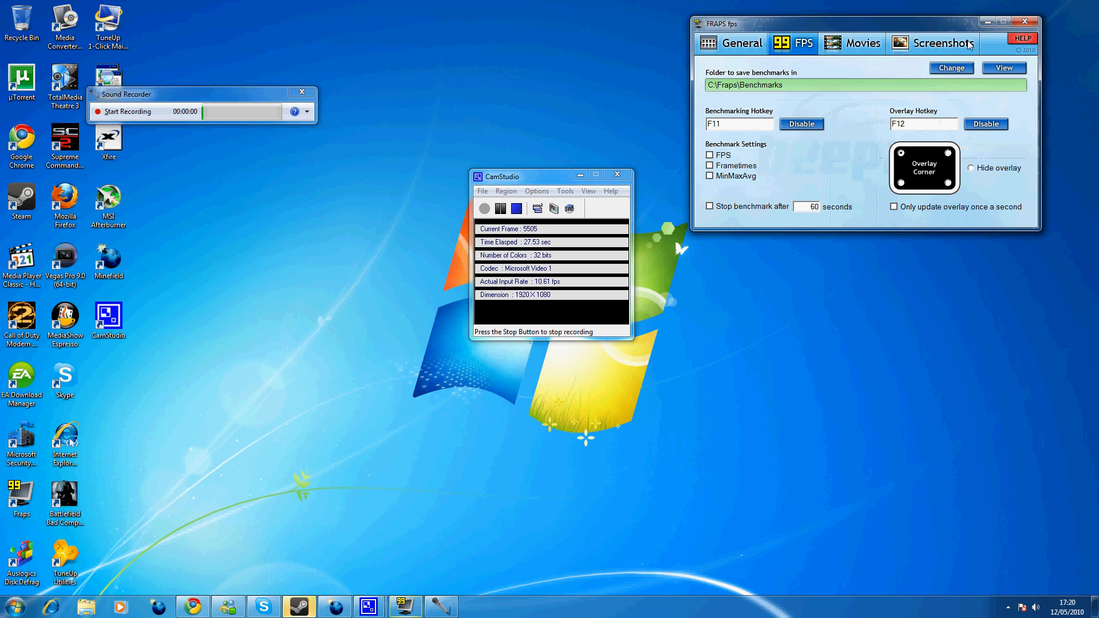
Step: Show the Movies settings and toggle Record external input on and back off
left_click(862, 44)
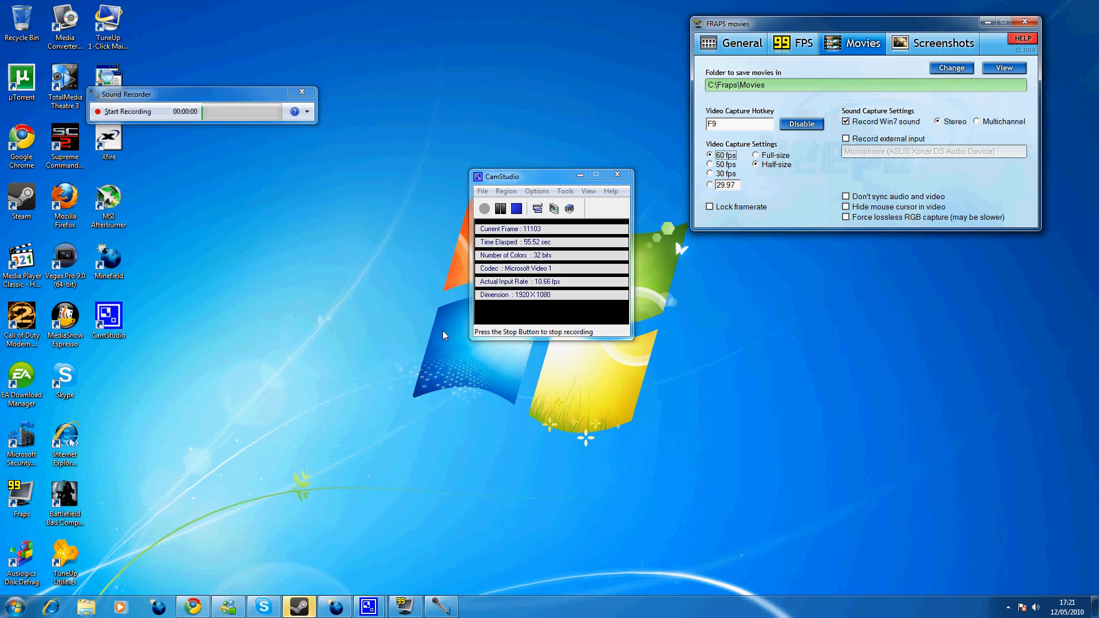
mouse_move(405, 354)
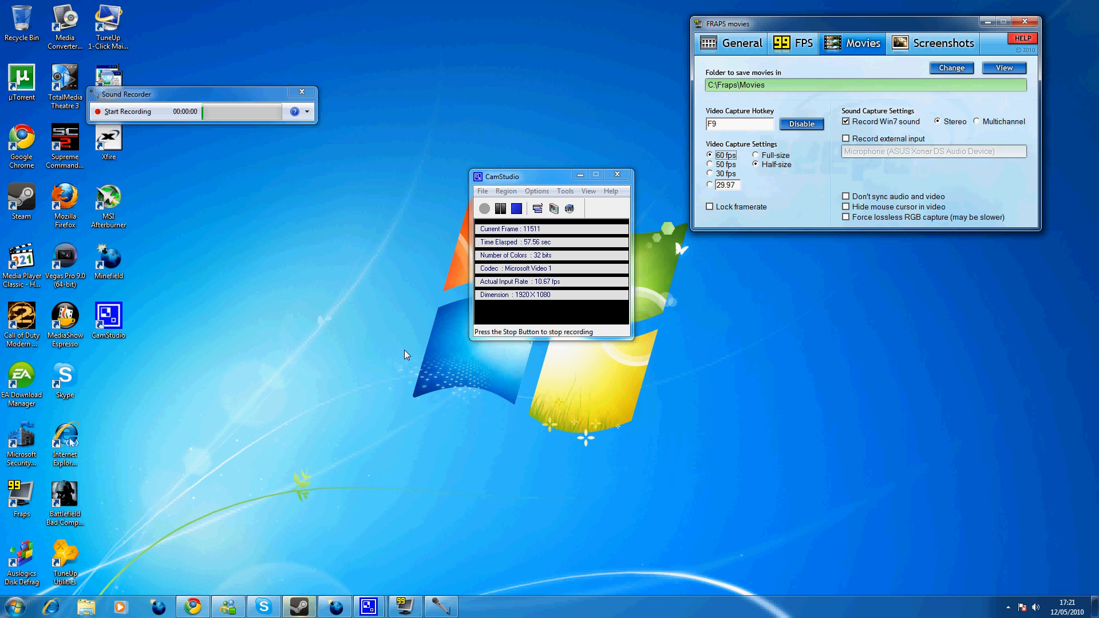
mouse_move(817, 170)
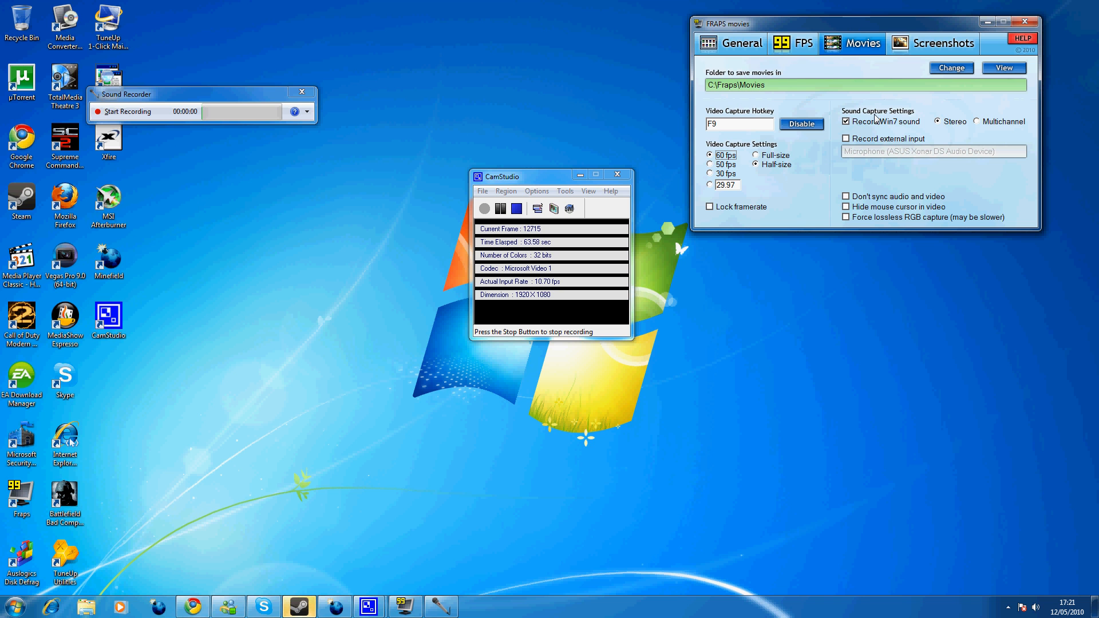
left_click(846, 139)
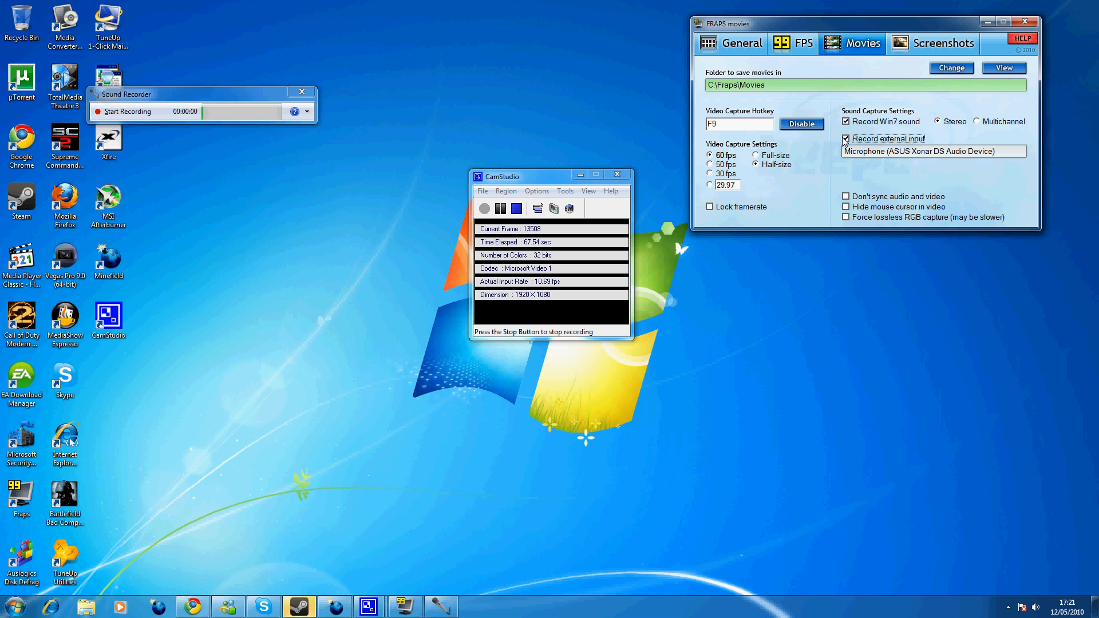
left_click(845, 138)
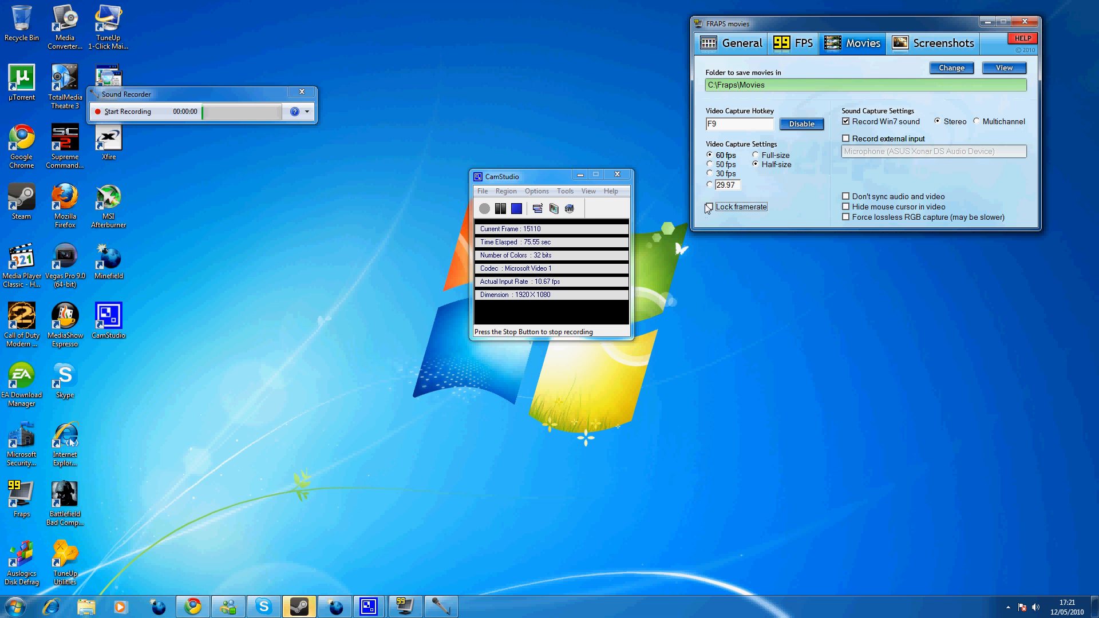
left_click(710, 206)
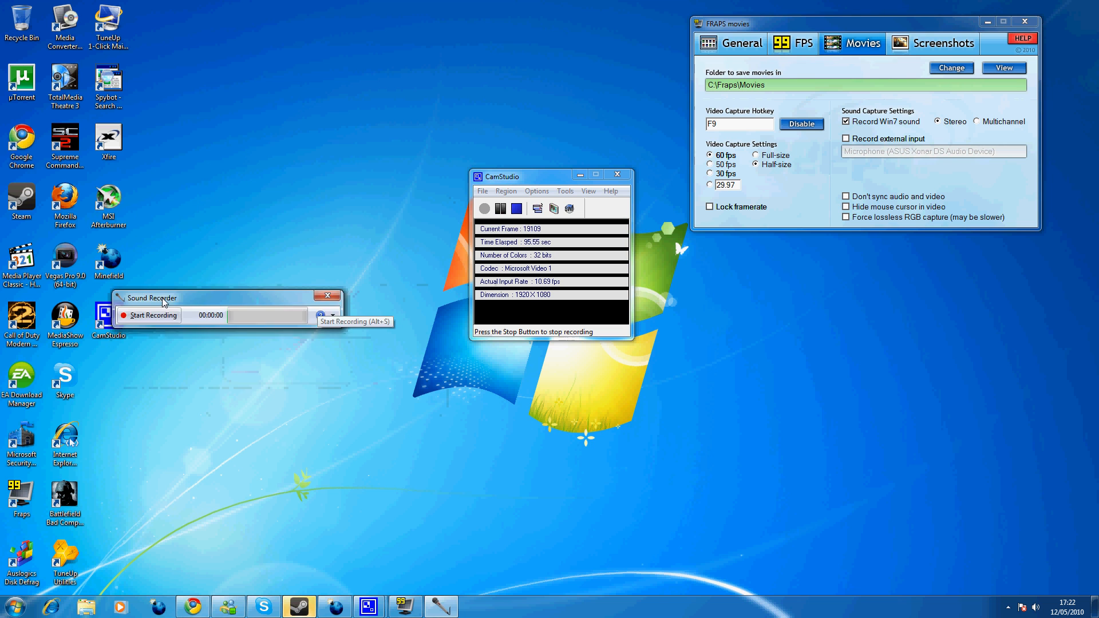
left_click(10, 606)
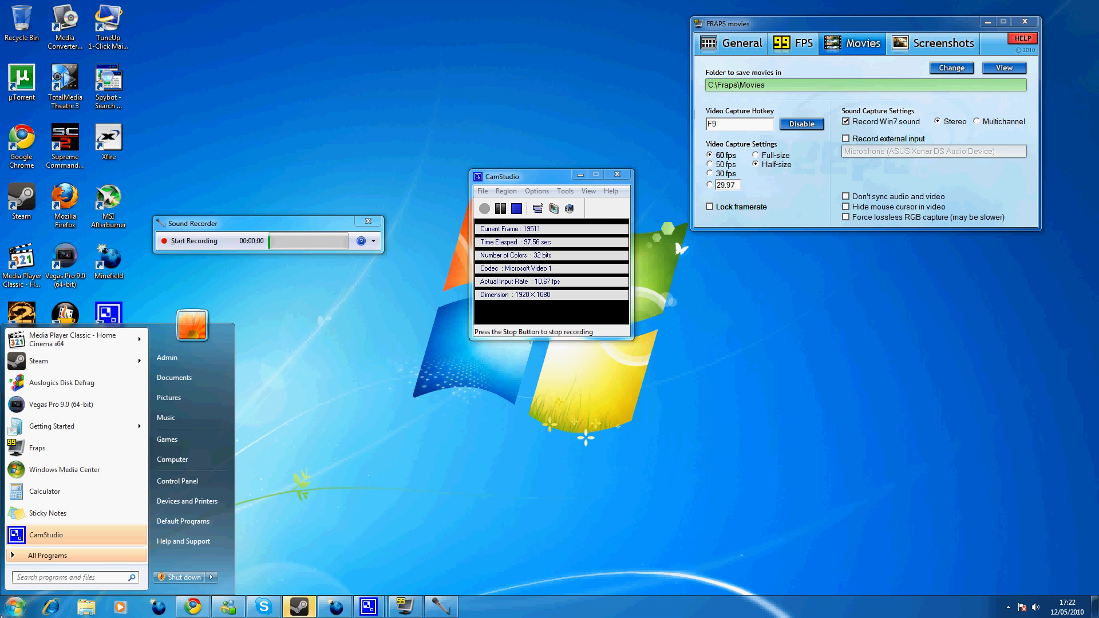
type("sound recorder")
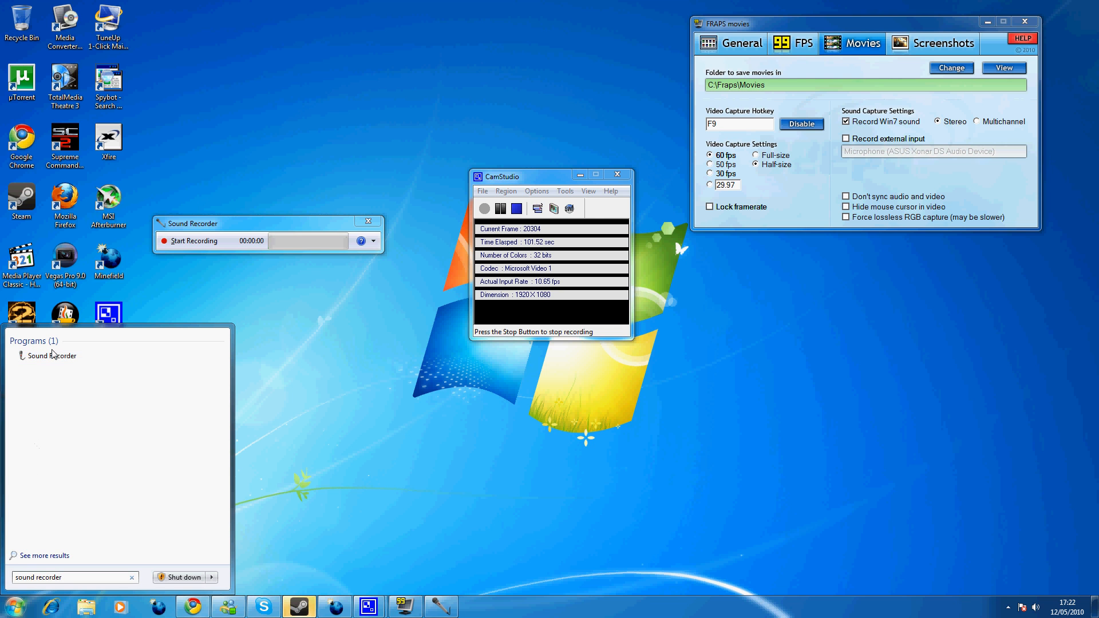
mouse_move(73, 346)
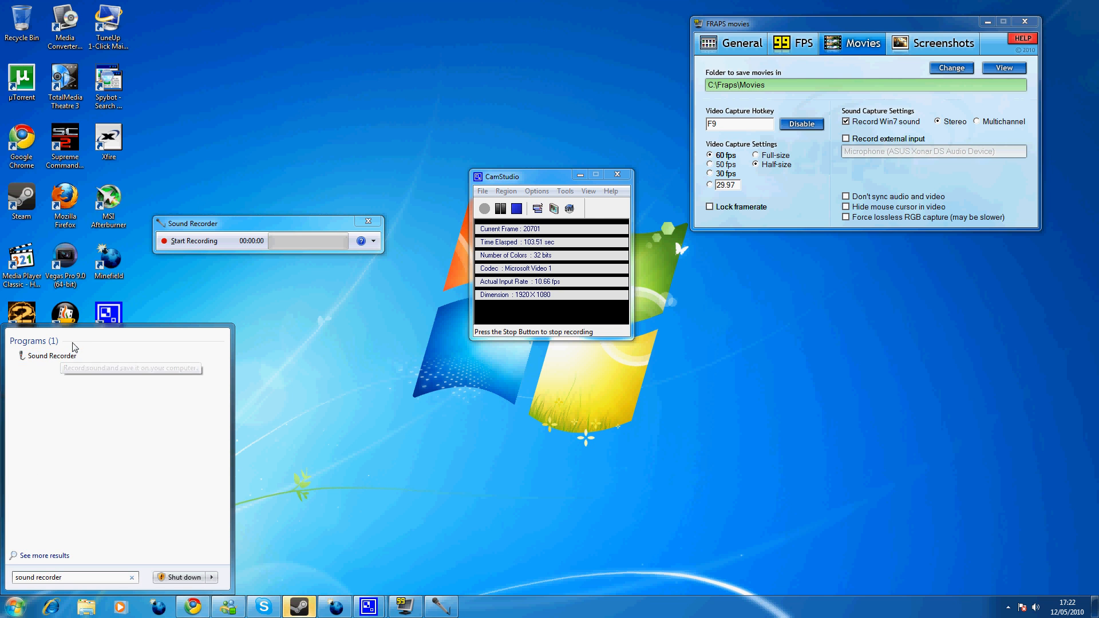
mouse_move(76, 362)
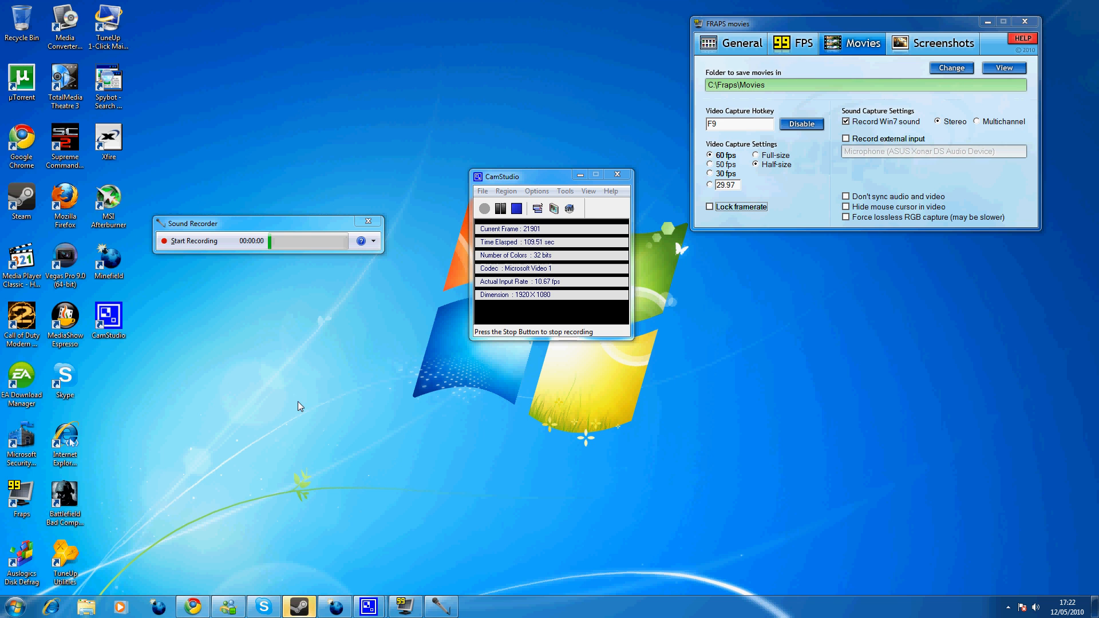
left_click(9, 604)
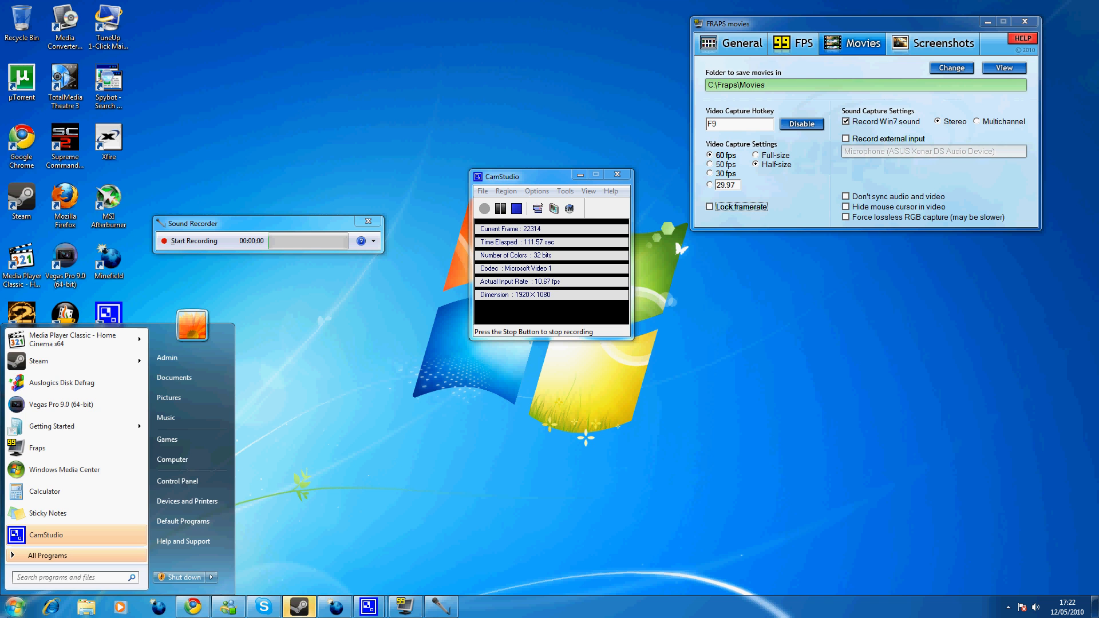
type("sound")
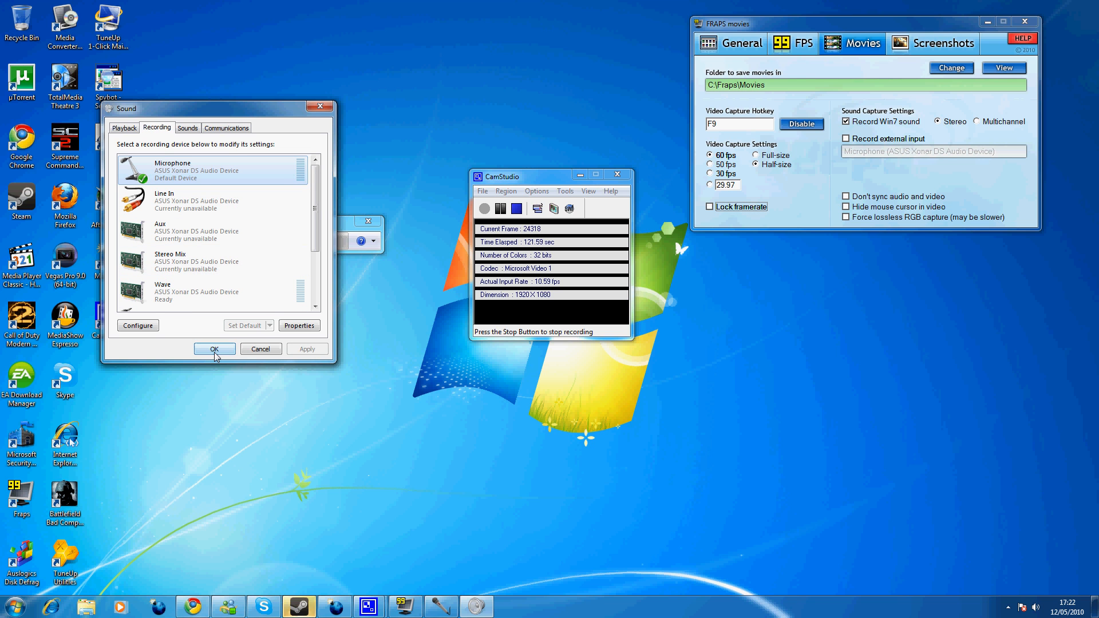
left_click(214, 348)
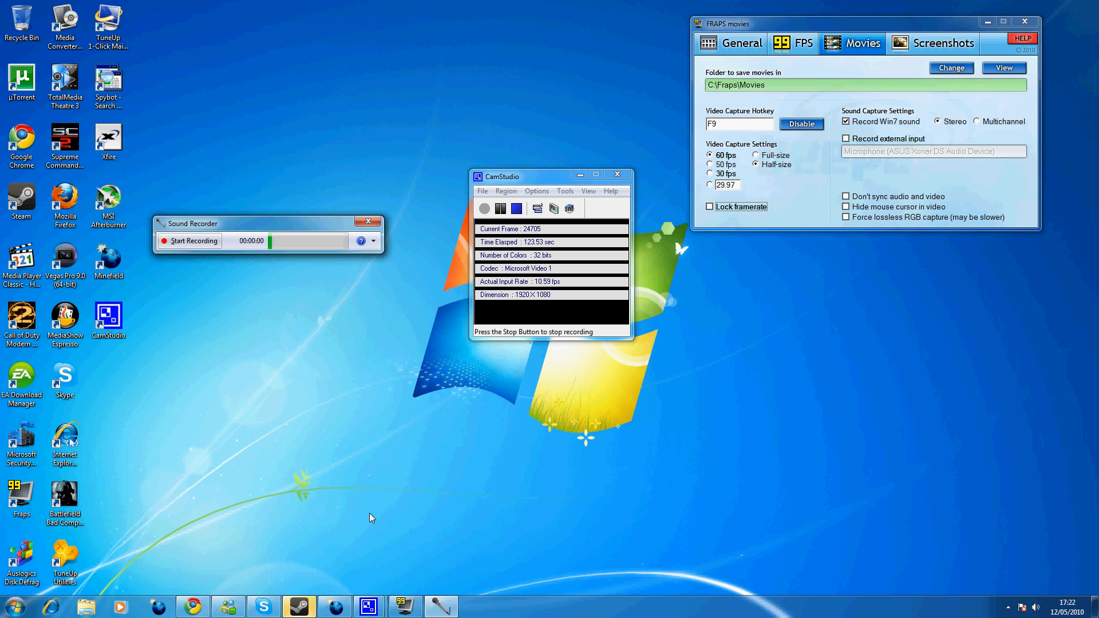
mouse_move(313, 571)
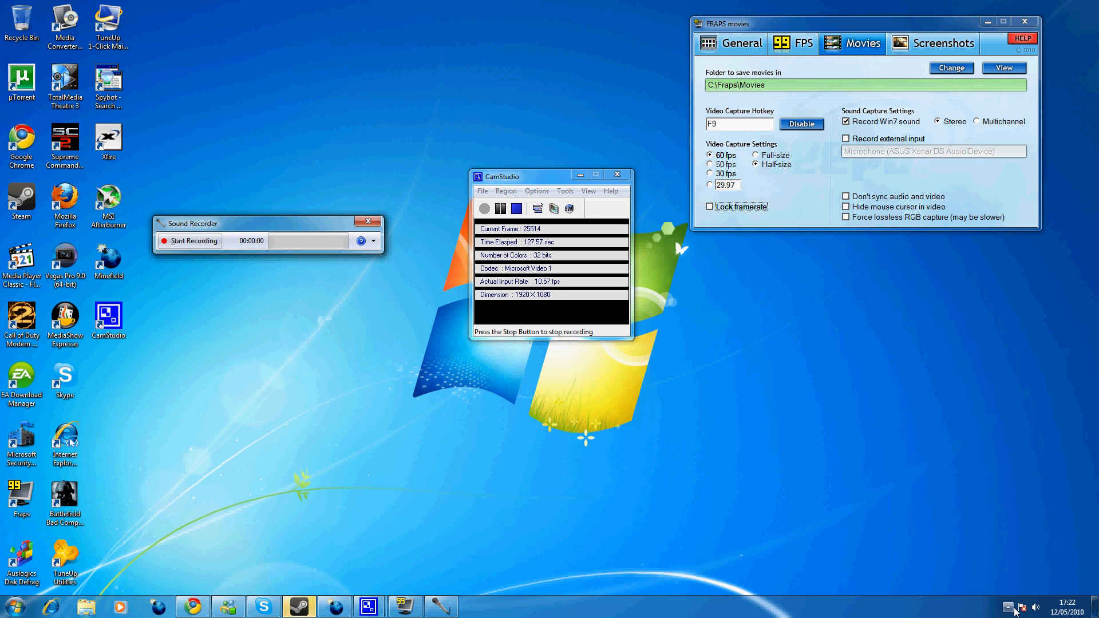
Step: Bring up the Steam client from the tray and close its store window
left_click(1008, 606)
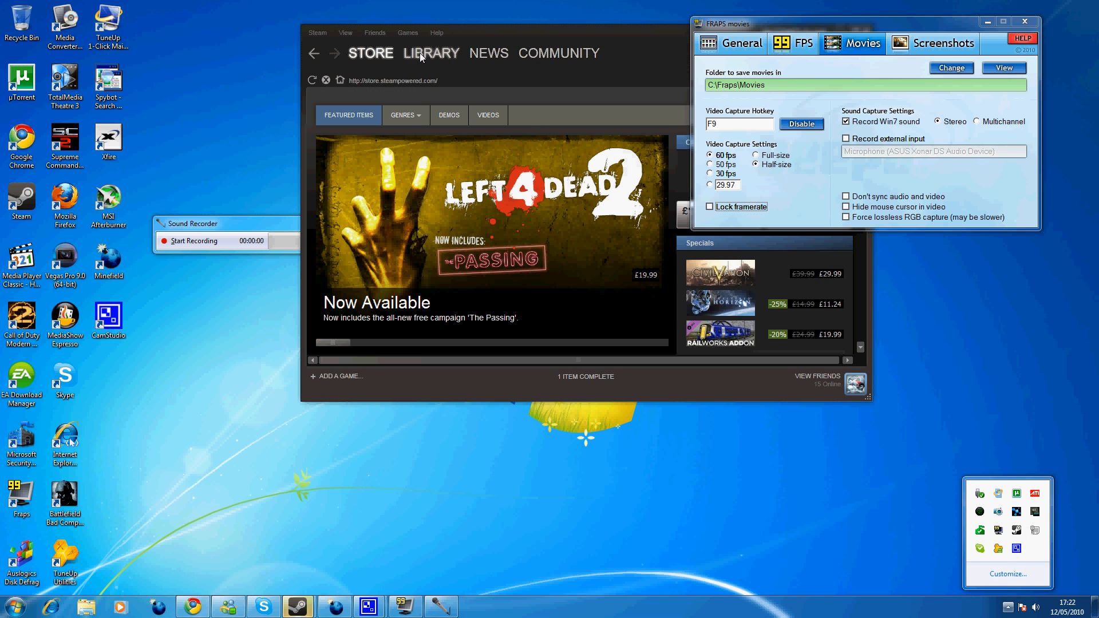
left_click(558, 52)
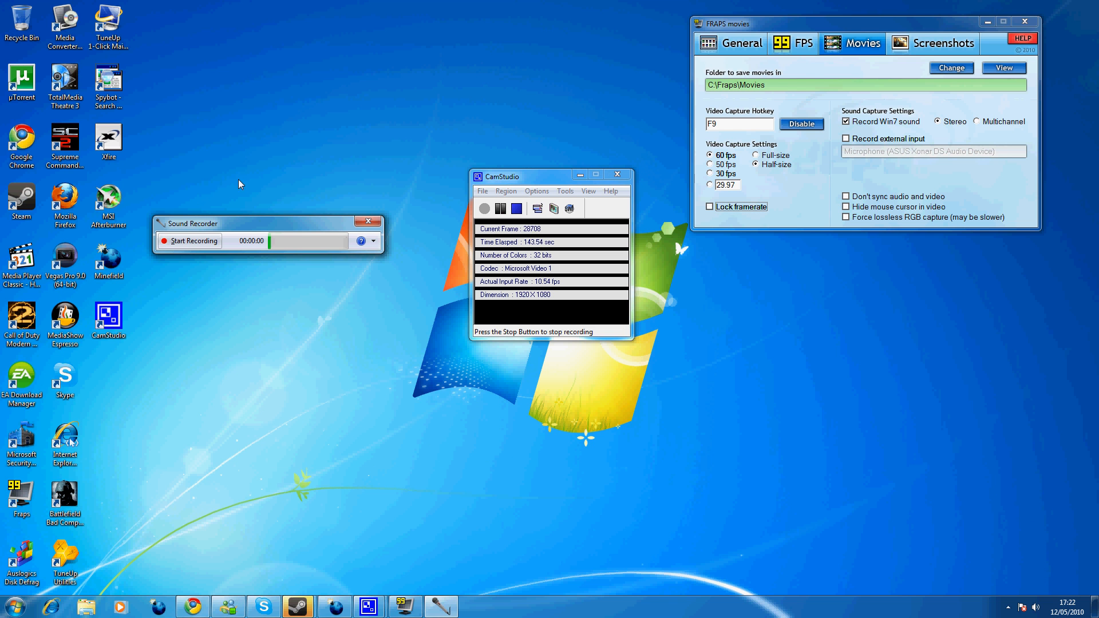
mouse_move(799, 256)
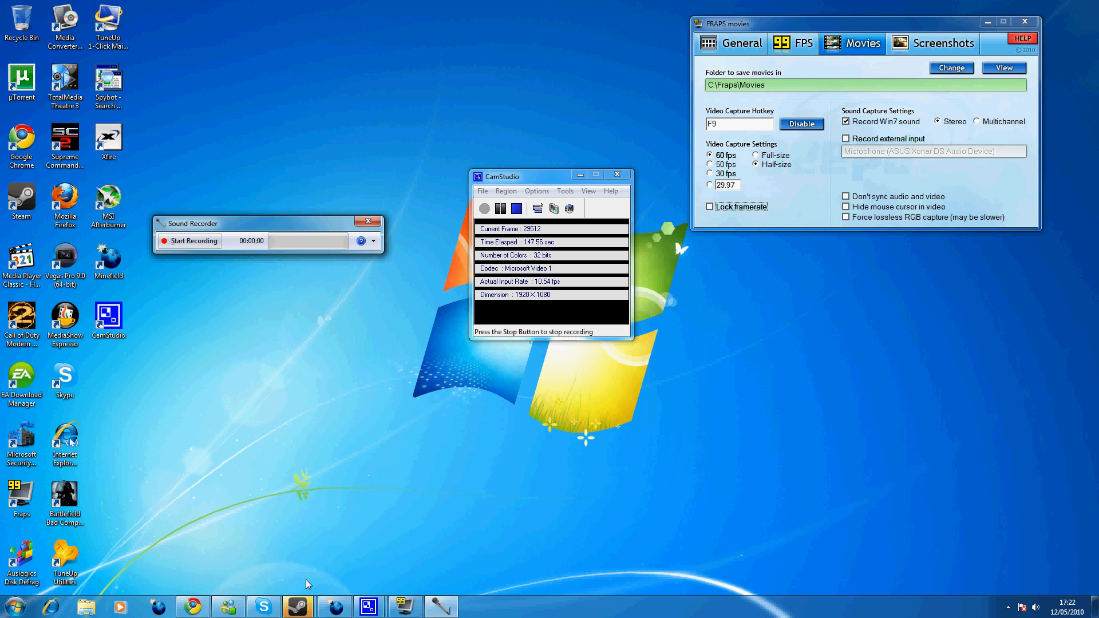
mouse_move(332, 606)
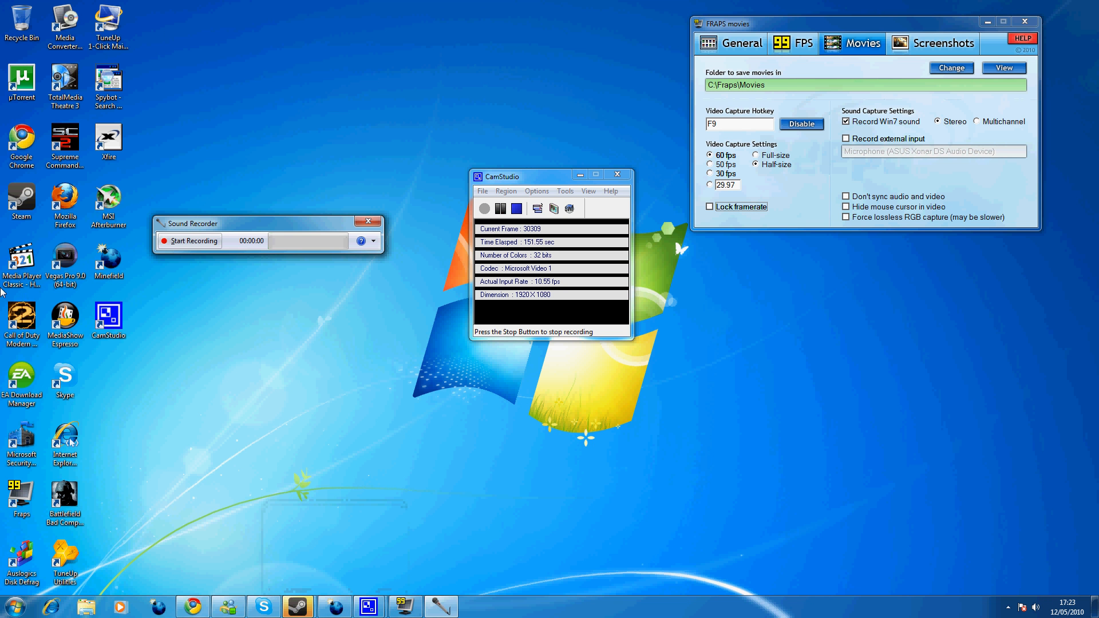
mouse_move(146, 408)
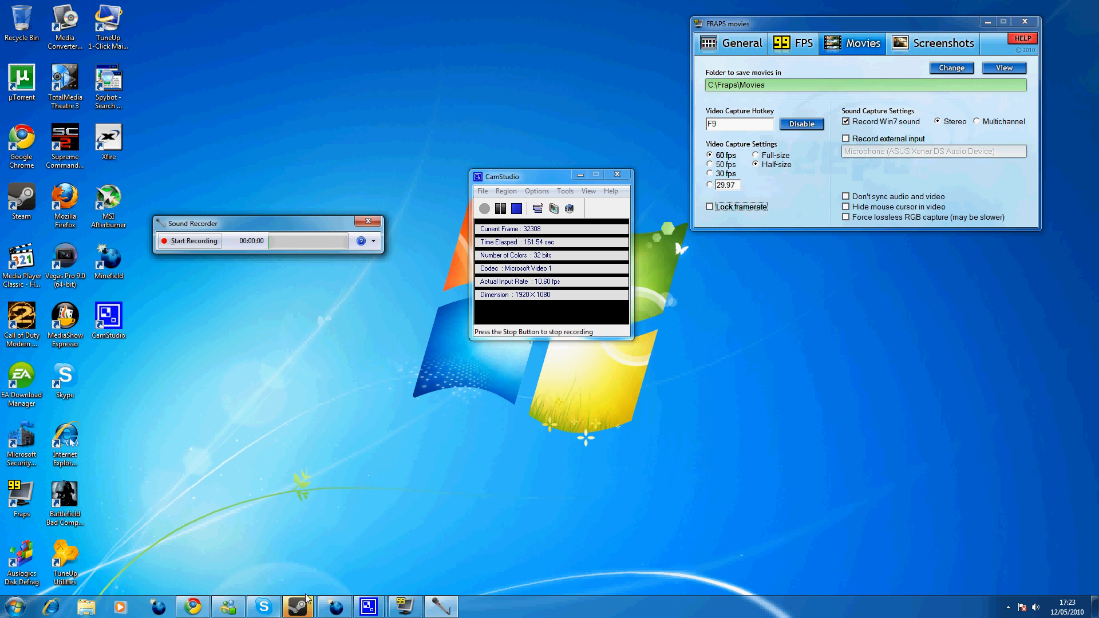
mouse_move(298, 605)
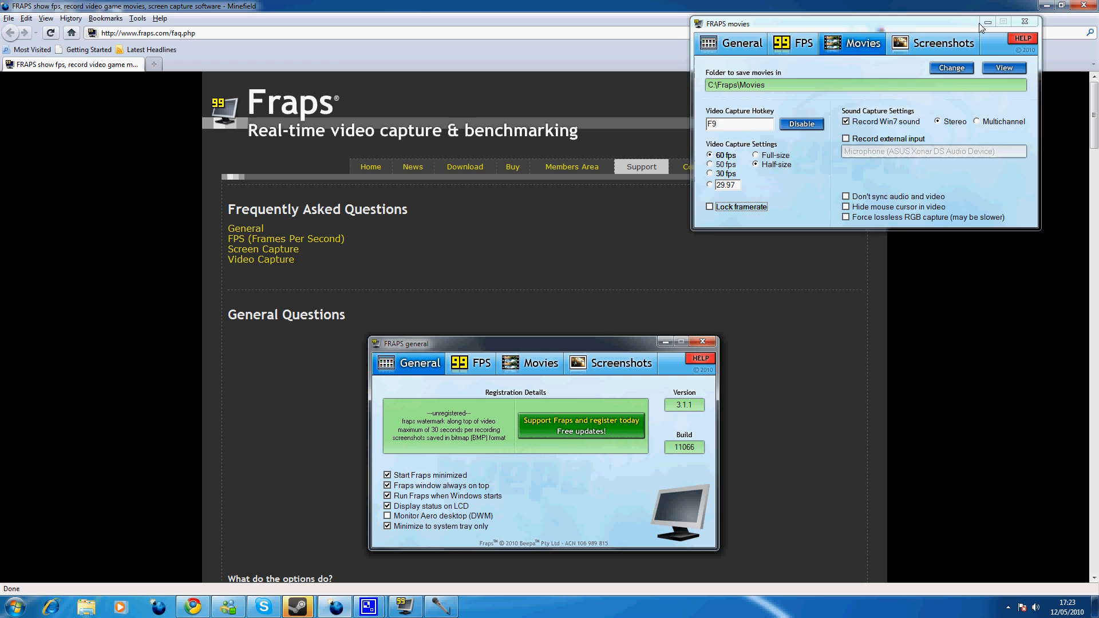
Step: Close the Fraps movies window, visit the Fraps Buy and Home pages, then close the browser
left_click(1022, 21)
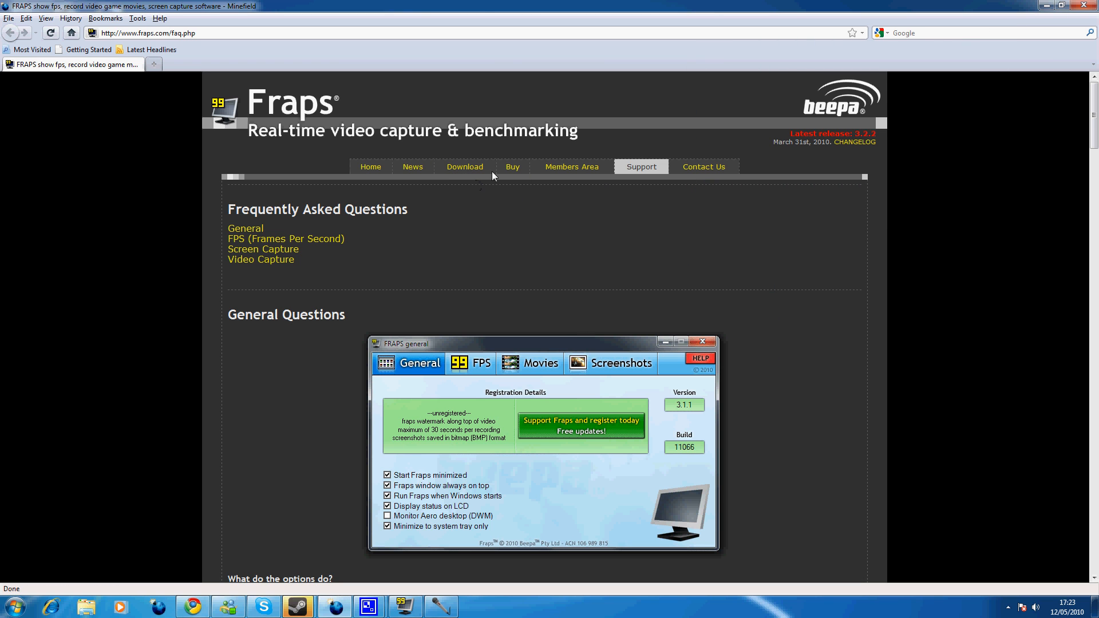
left_click(512, 167)
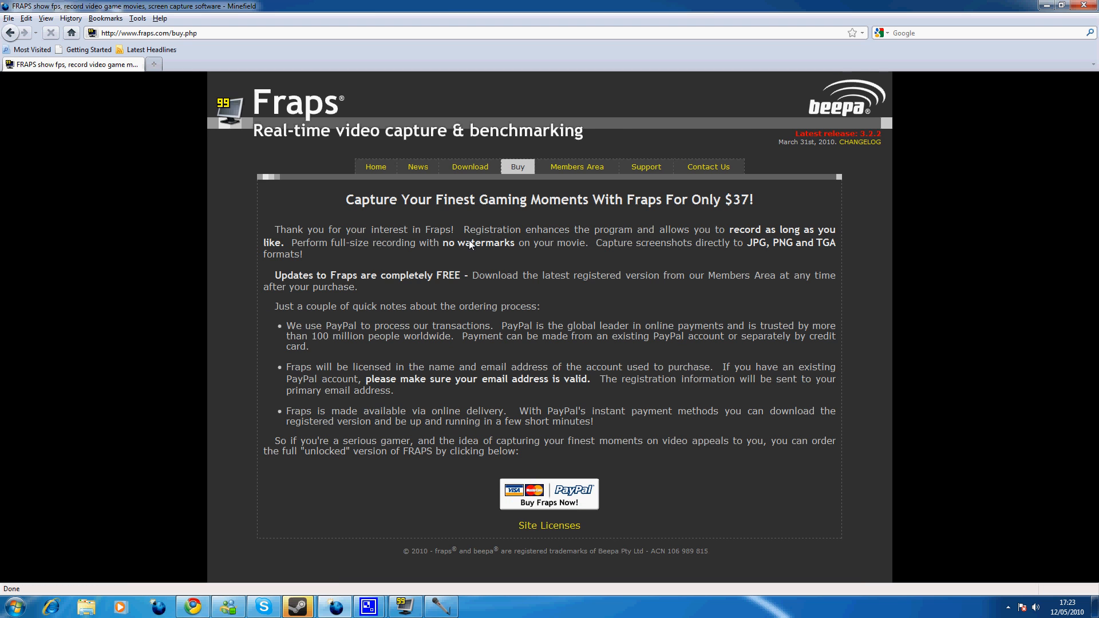
double_click(737, 200)
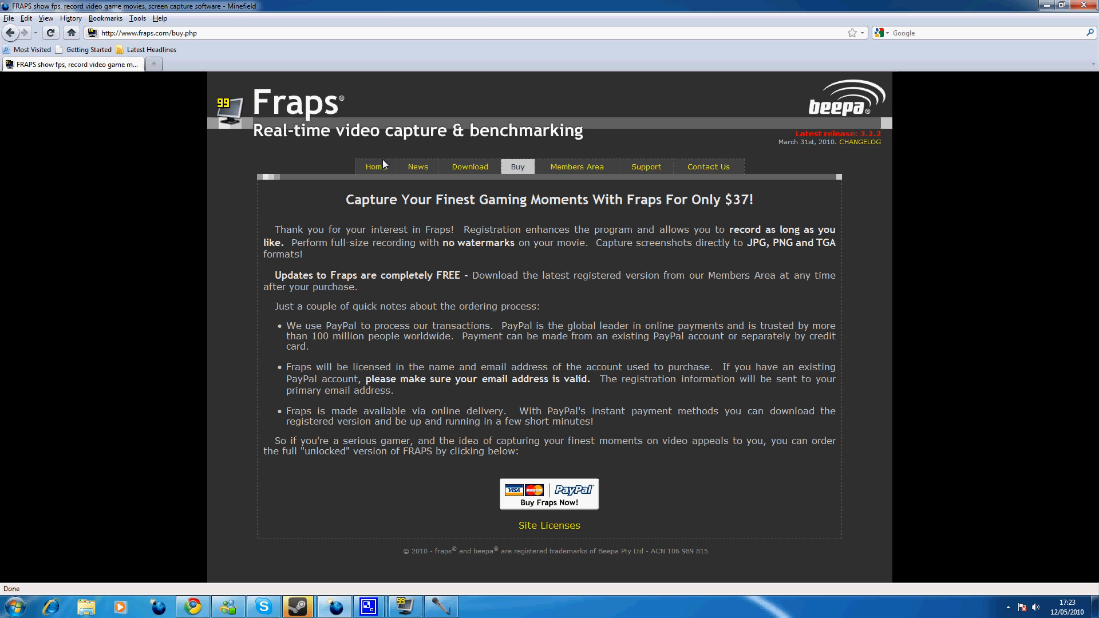
left_click(375, 167)
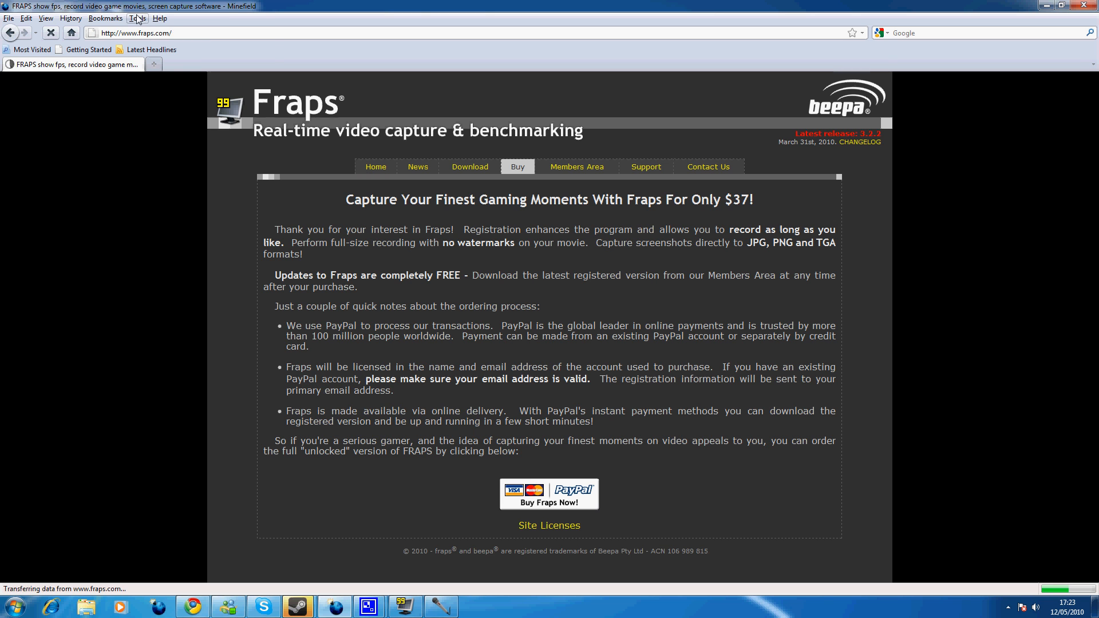
left_click(370, 166)
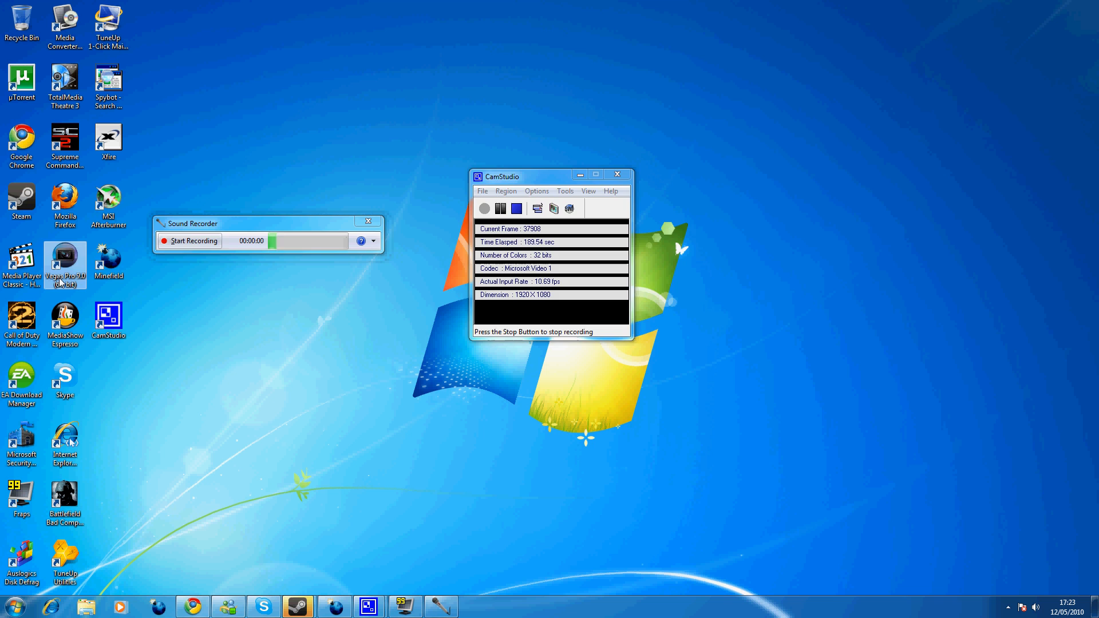
double_click(66, 260)
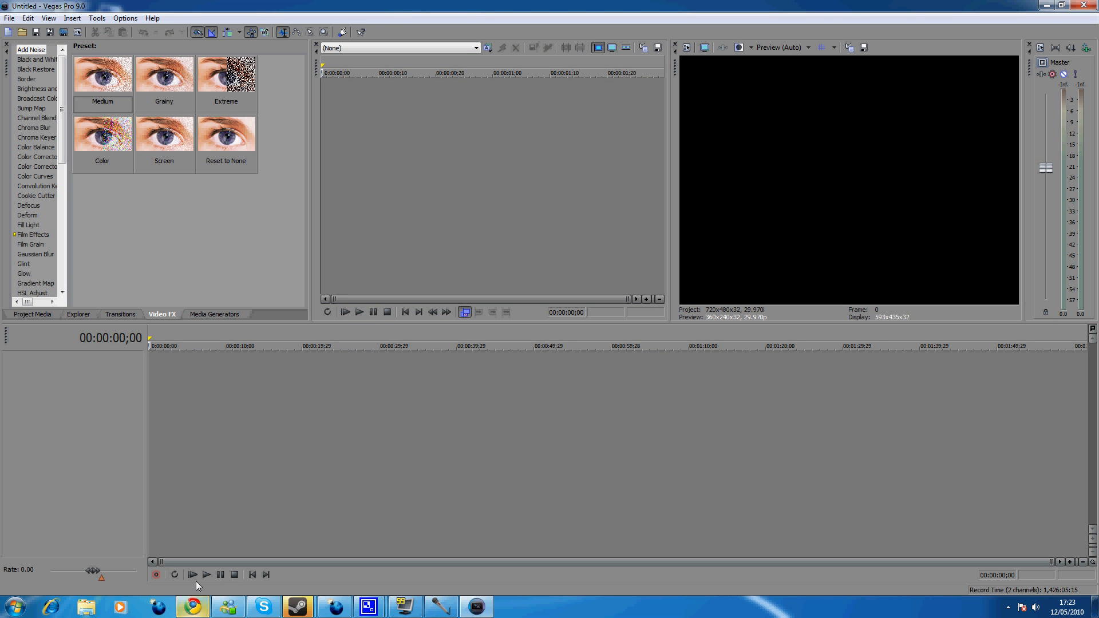
left_click(438, 606)
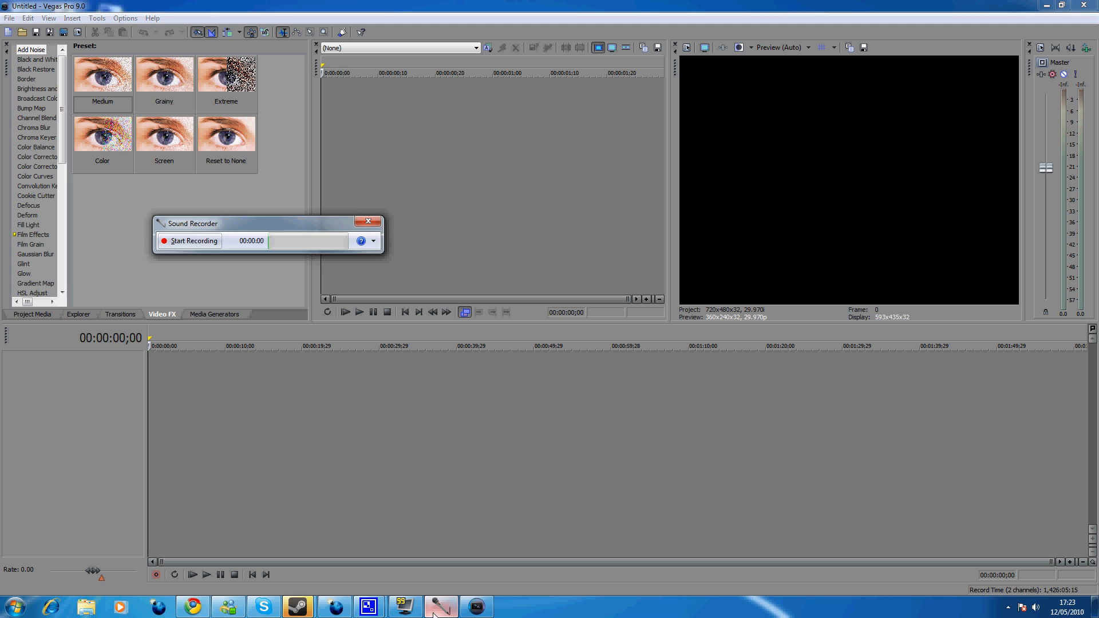
left_click(368, 221)
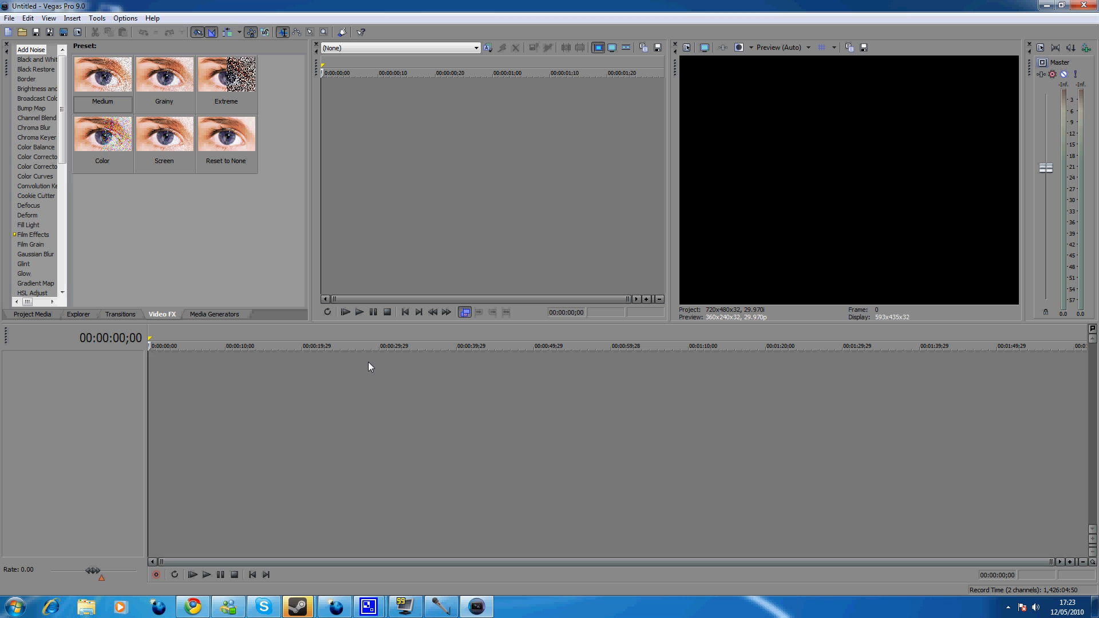
mouse_move(97, 358)
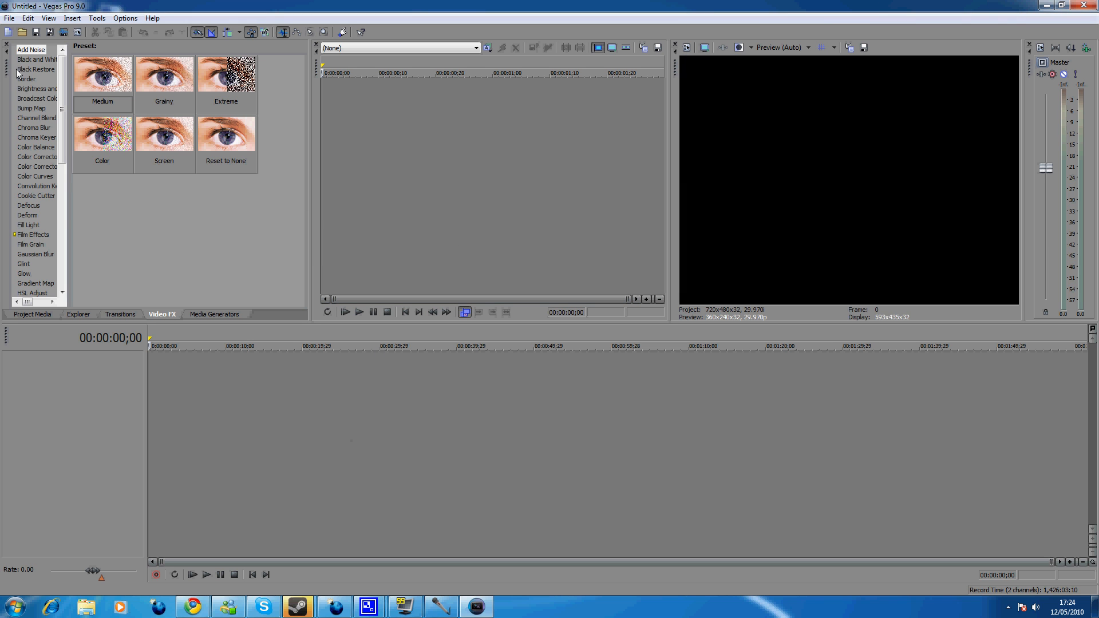
left_click(12, 18)
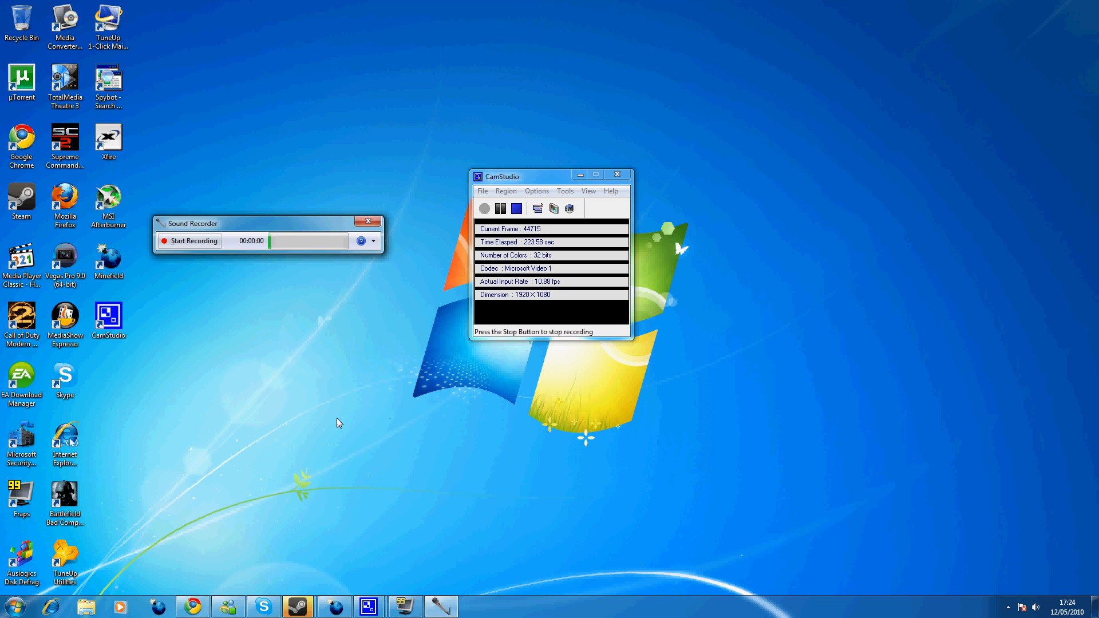
mouse_move(233, 553)
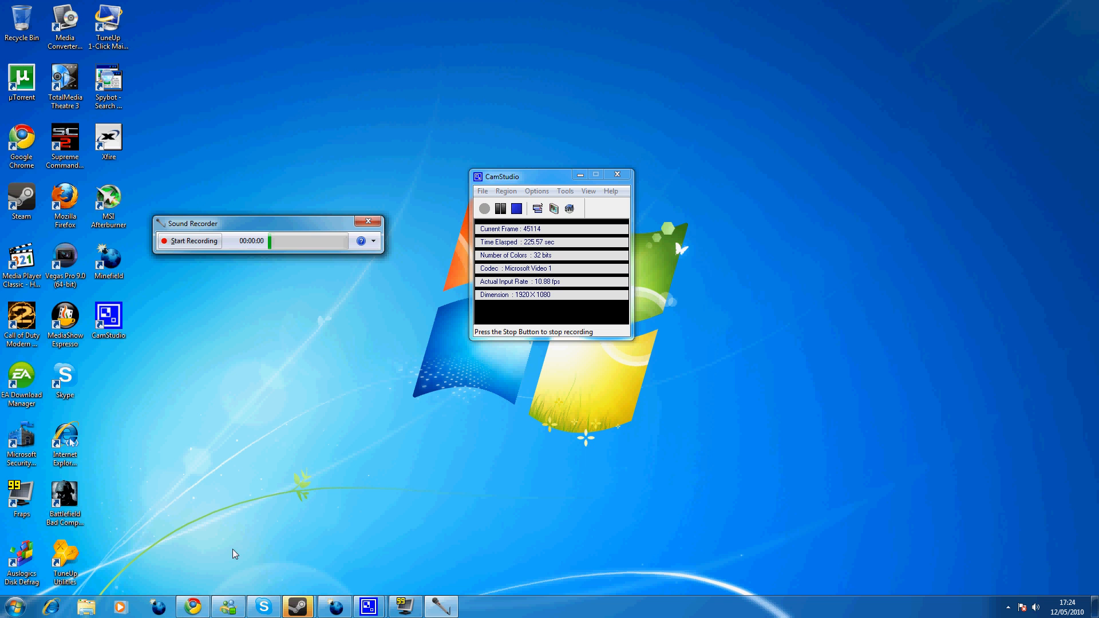